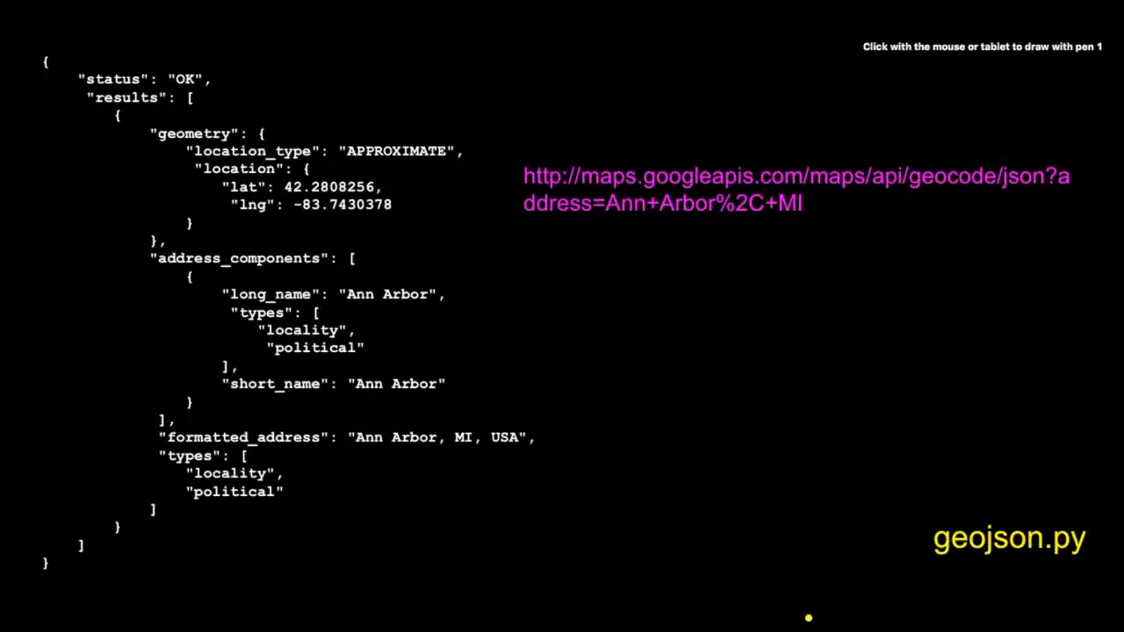
Step: Draw a wavy yellow pen line over the geocoding URL and underline part of it
{"action": "left_click_drag", "start_coordinate": [513, 158], "coordinate": [1054, 126]}
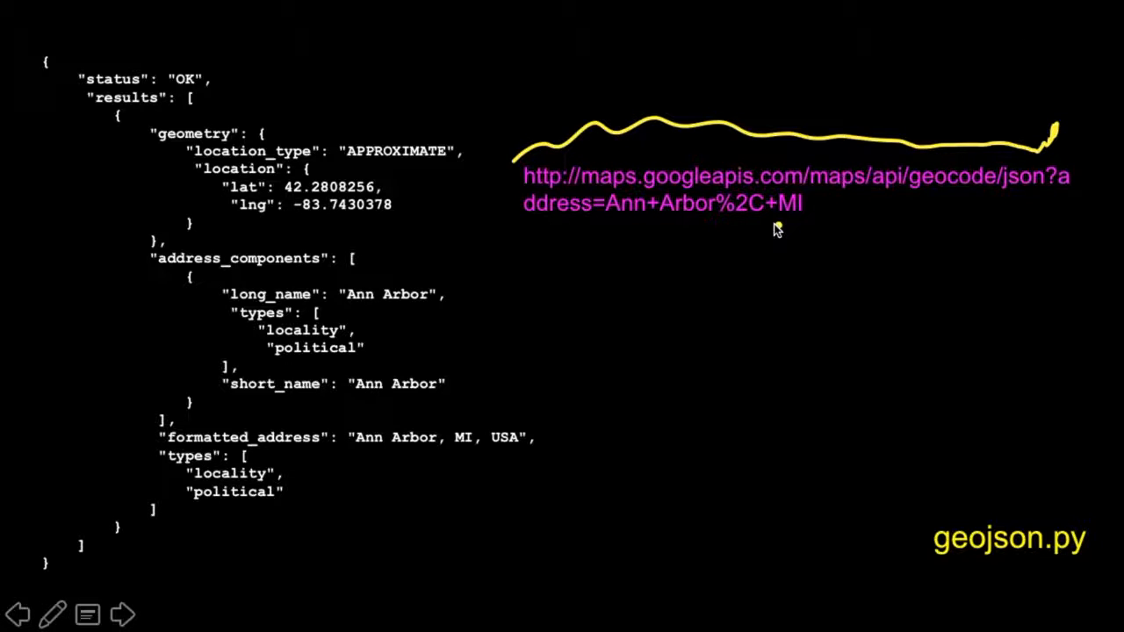
{"action": "mouse_move", "coordinate": [692, 224]}
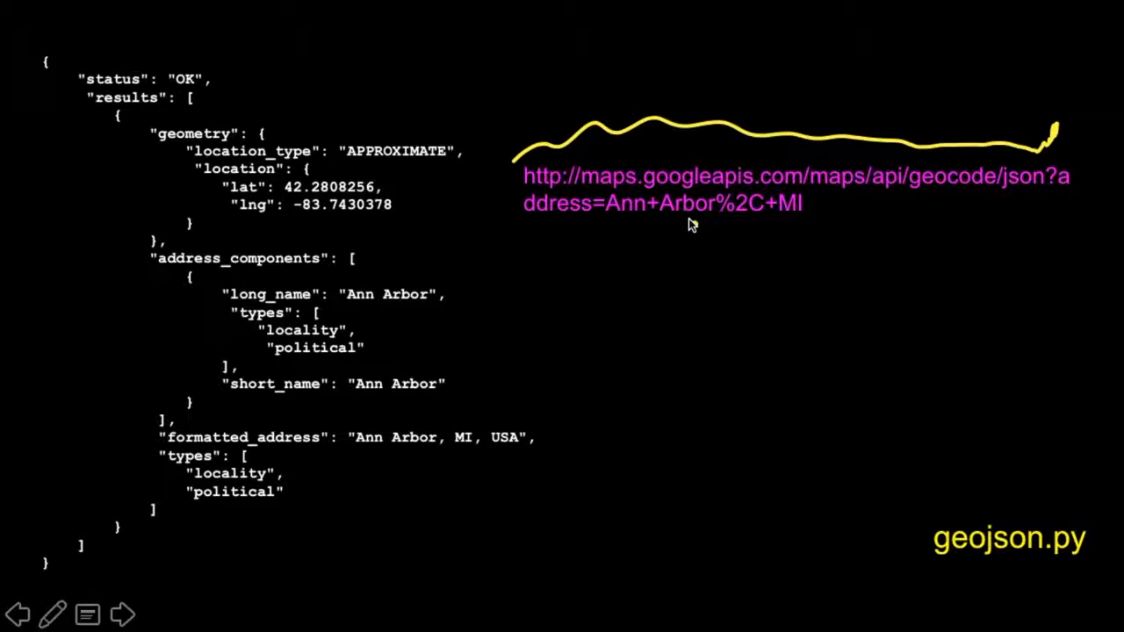
{"action": "left_click_drag", "start_coordinate": [614, 232], "coordinate": [719, 231]}
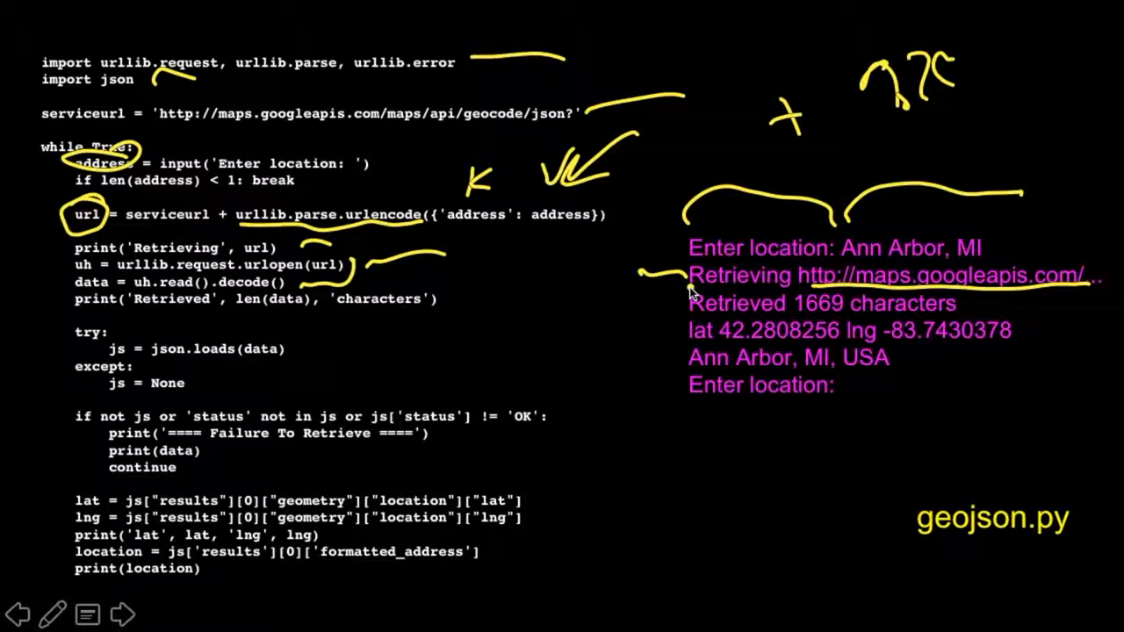
{"action": "left_click", "coordinate": [123, 615]}
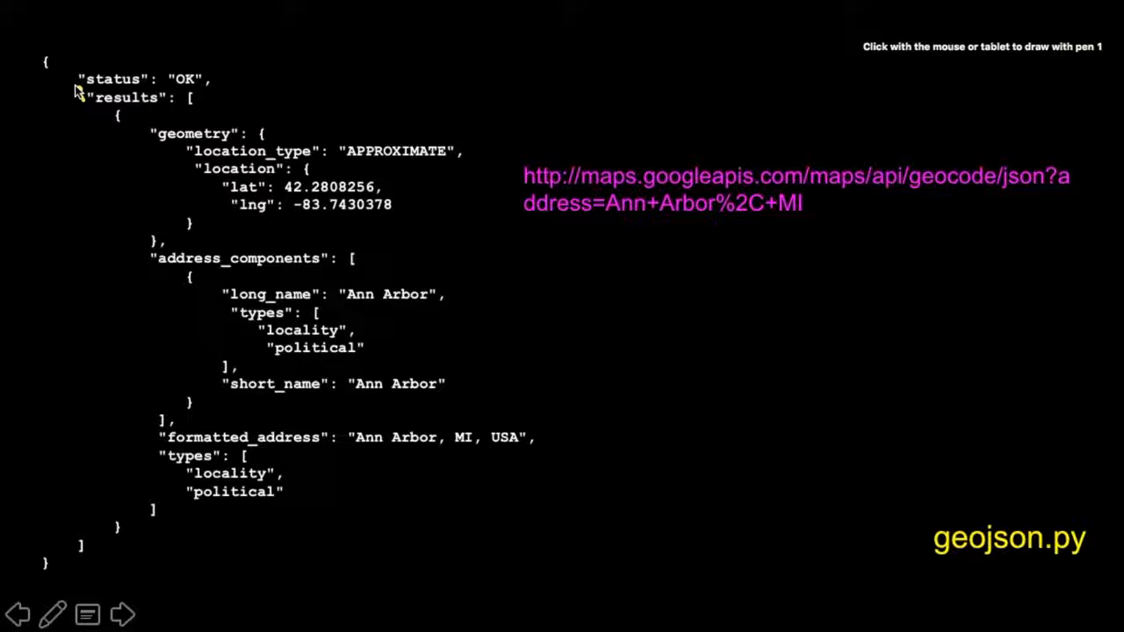
Step: Draw a yellow bracket beside the whole results array and another around the single result object
{"action": "left_click_drag", "start_coordinate": [79, 105], "coordinate": [85, 540]}
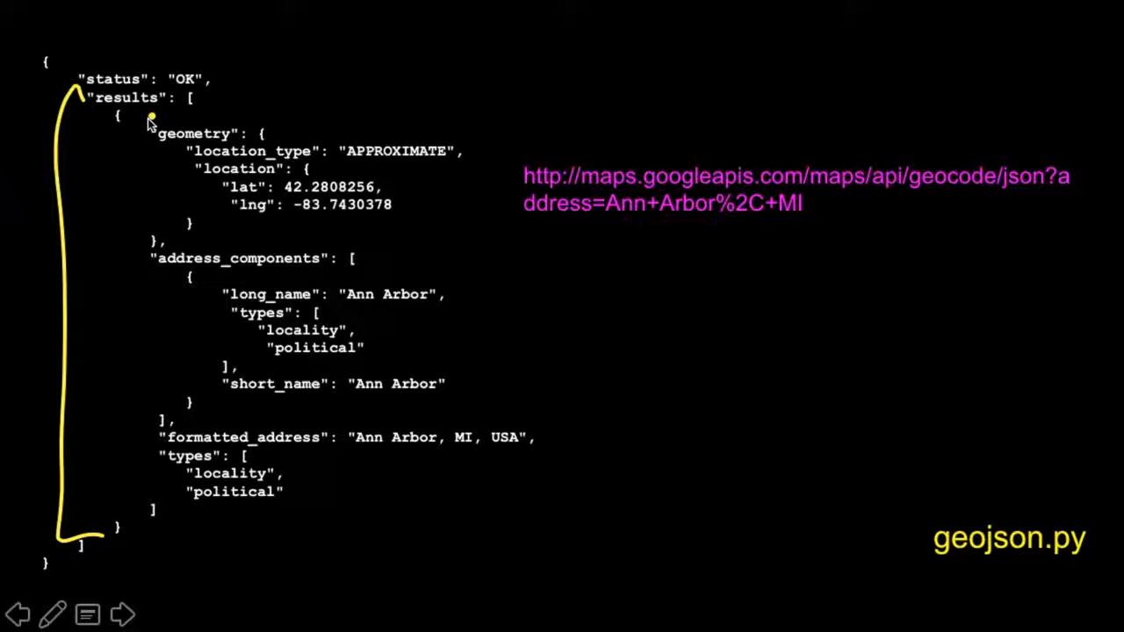
{"action": "left_click_drag", "start_coordinate": [150, 123], "coordinate": [404, 66]}
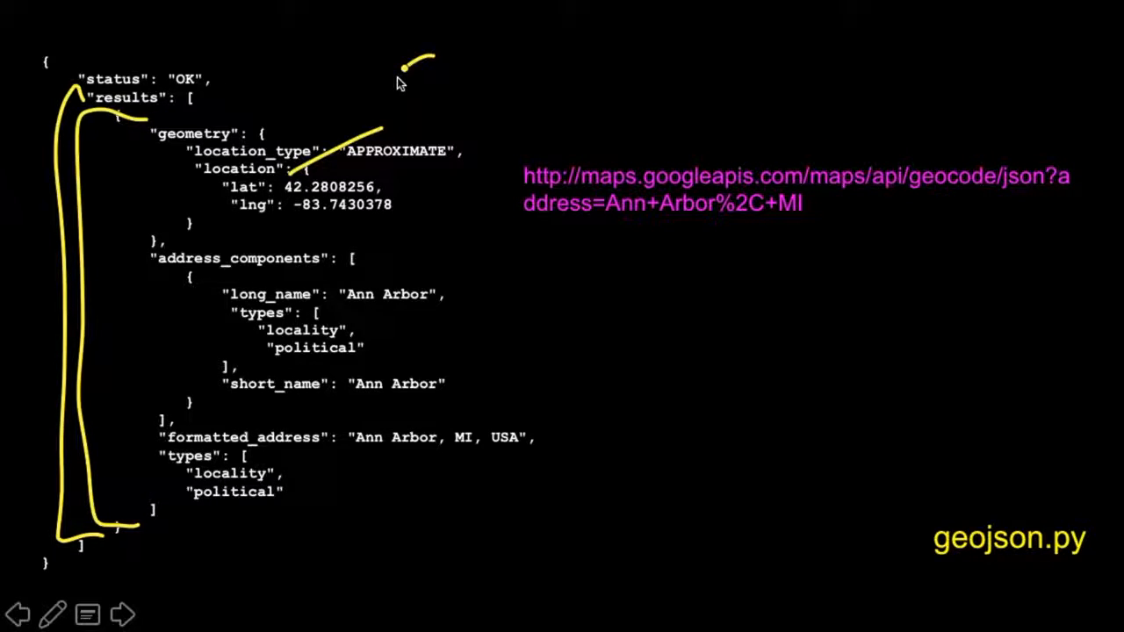
{"action": "left_click_drag", "start_coordinate": [404, 70], "coordinate": [517, 131]}
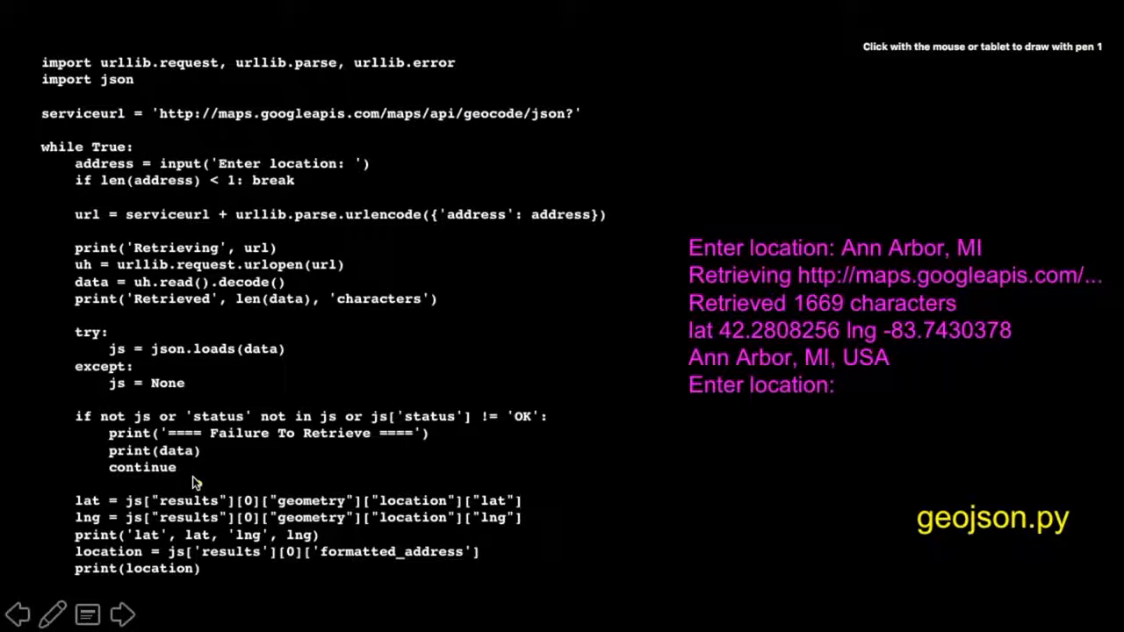
Step: Circle the location block on the JSON slide, then advance to the Python code slide
{"action": "left_click_drag", "start_coordinate": [149, 478], "coordinate": [242, 470]}
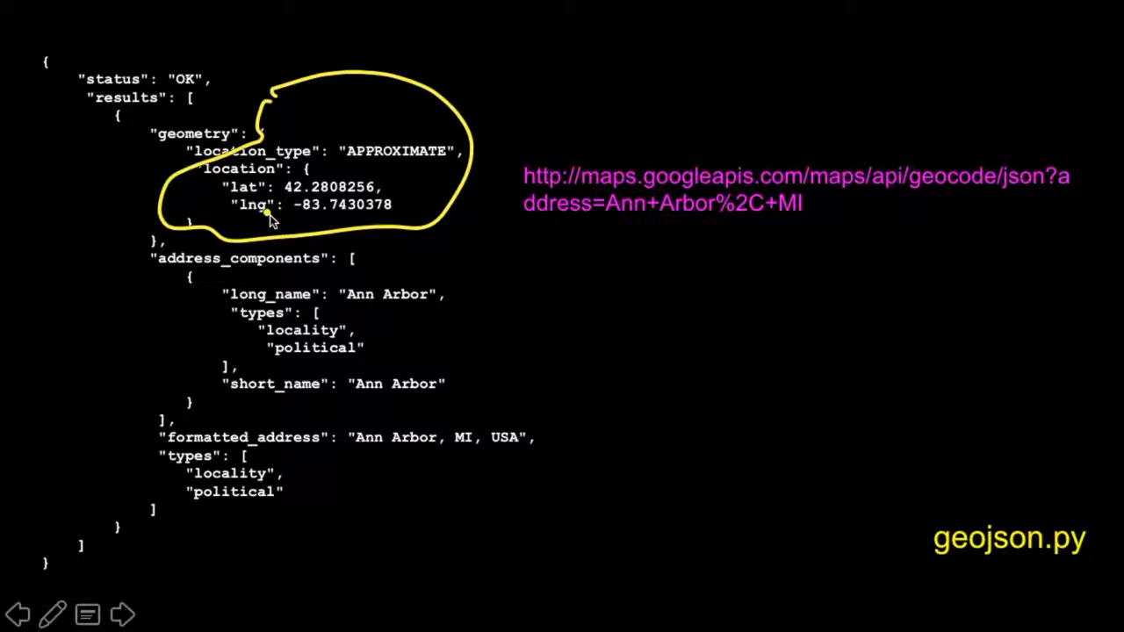
{"action": "mouse_move", "coordinate": [274, 214]}
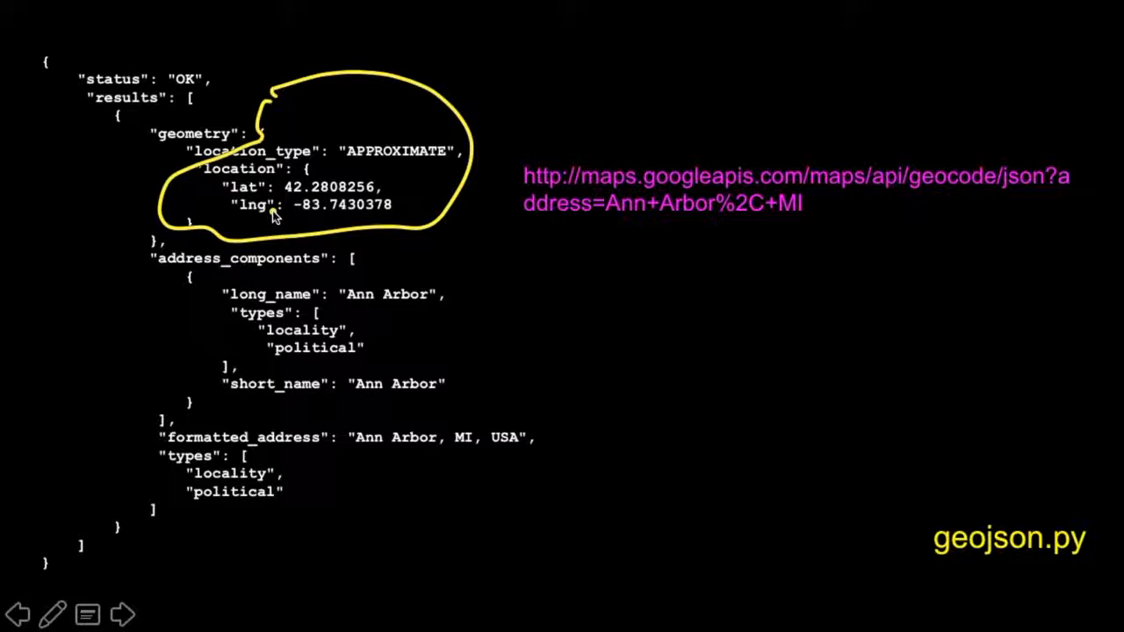
{"action": "left_click", "coordinate": [123, 615]}
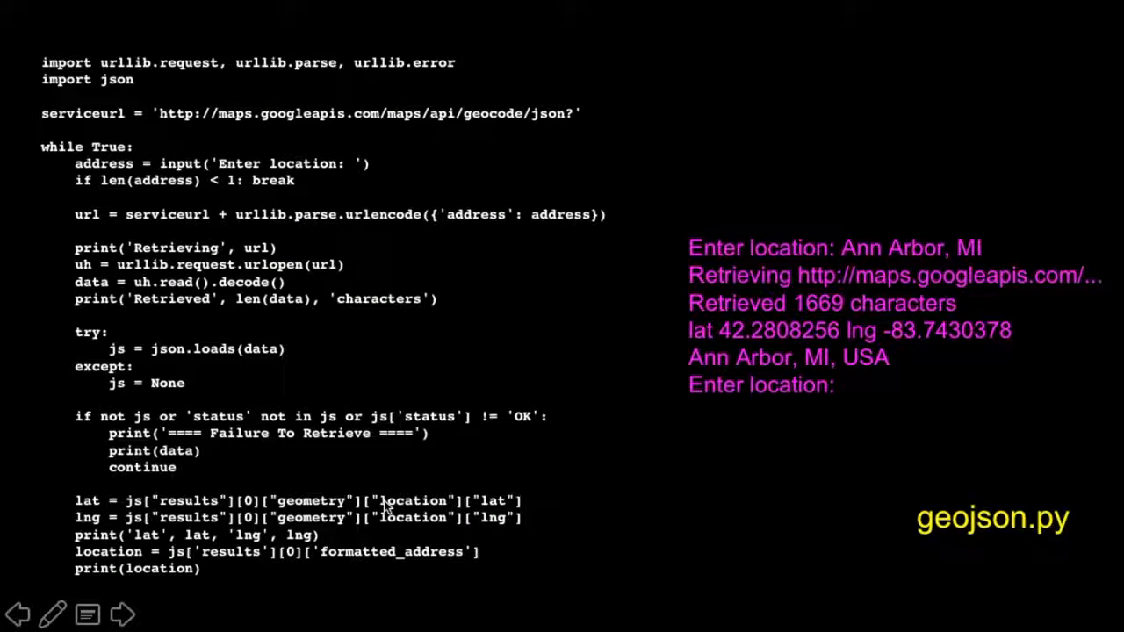
Step: Circle the lat and lng values, then move forward to the geojson.py code slide again
{"action": "left_click_drag", "start_coordinate": [369, 466], "coordinate": [597, 512]}
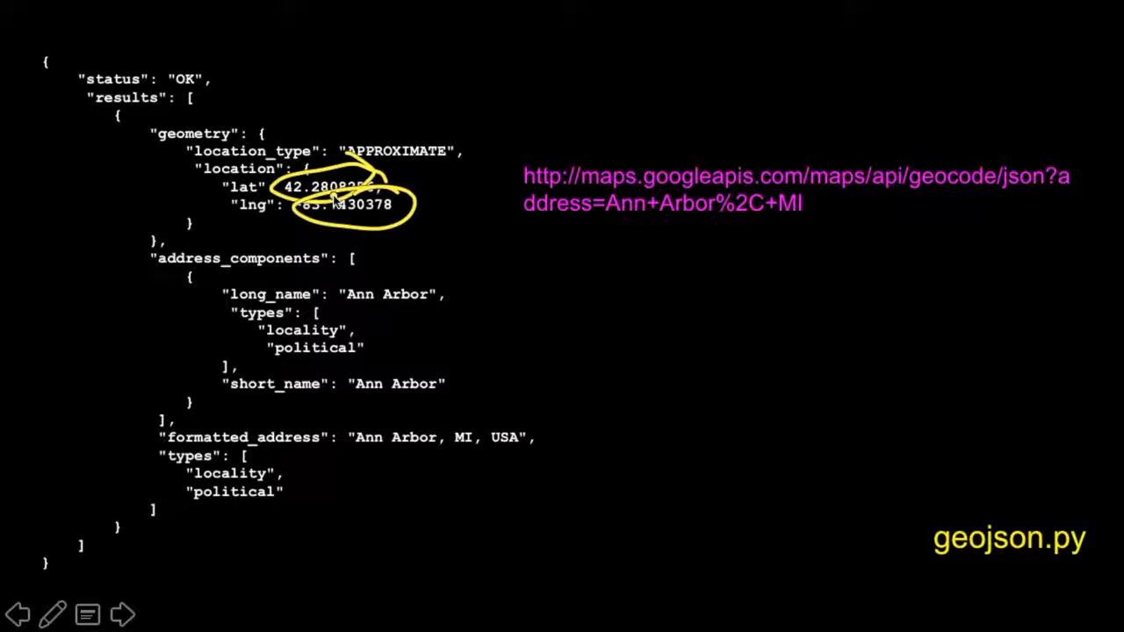
{"action": "left_click", "coordinate": [123, 614]}
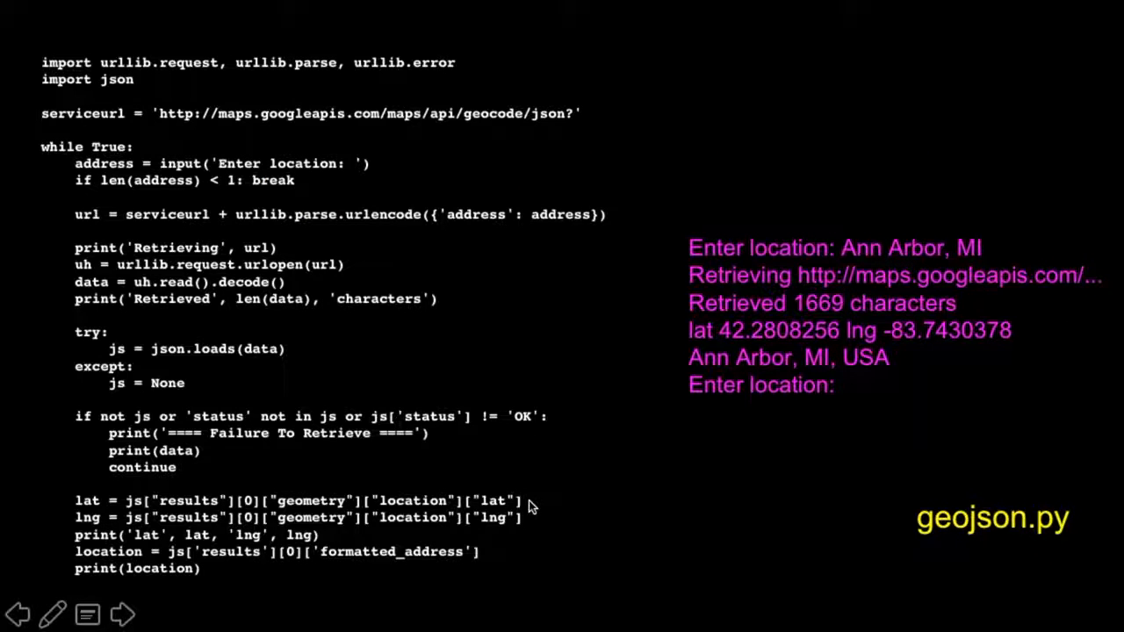